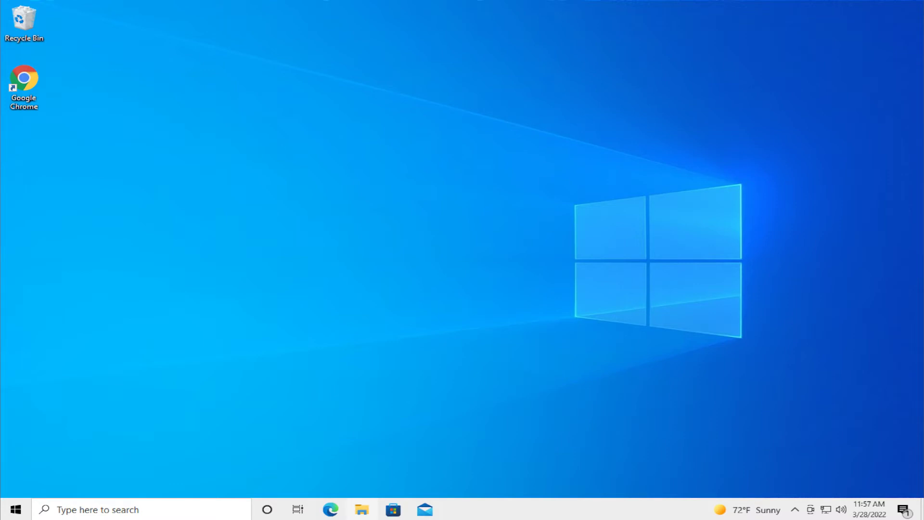
# Search Start for 'cmd' and launch Command Prompt as administrator
pyautogui.click(12, 509)
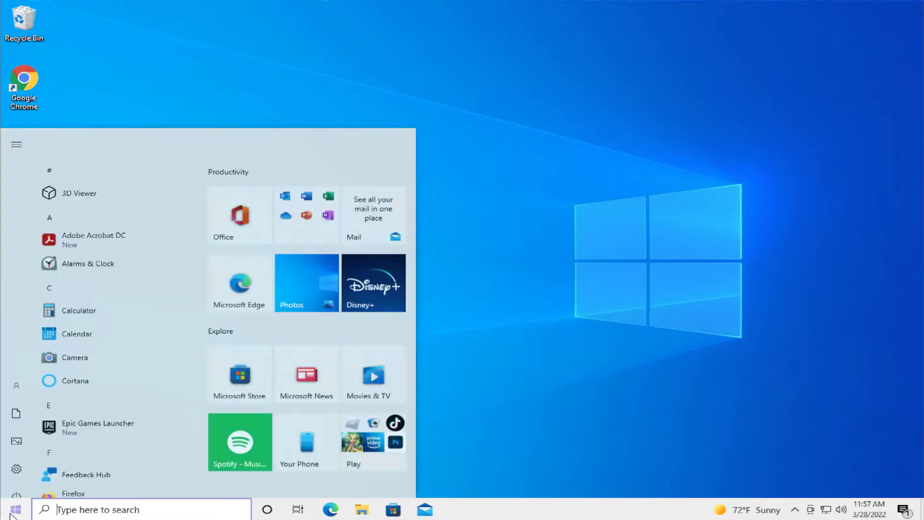
pyautogui.write('cm')
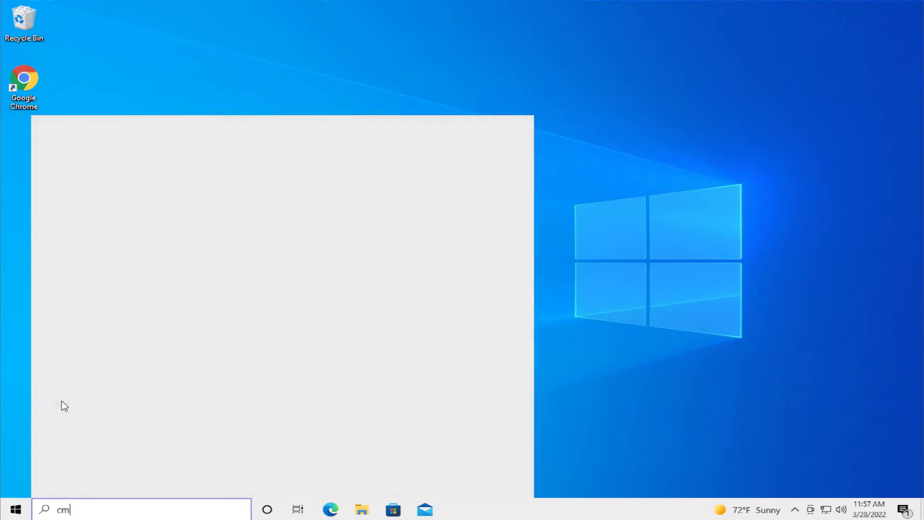
pyautogui.write('d')
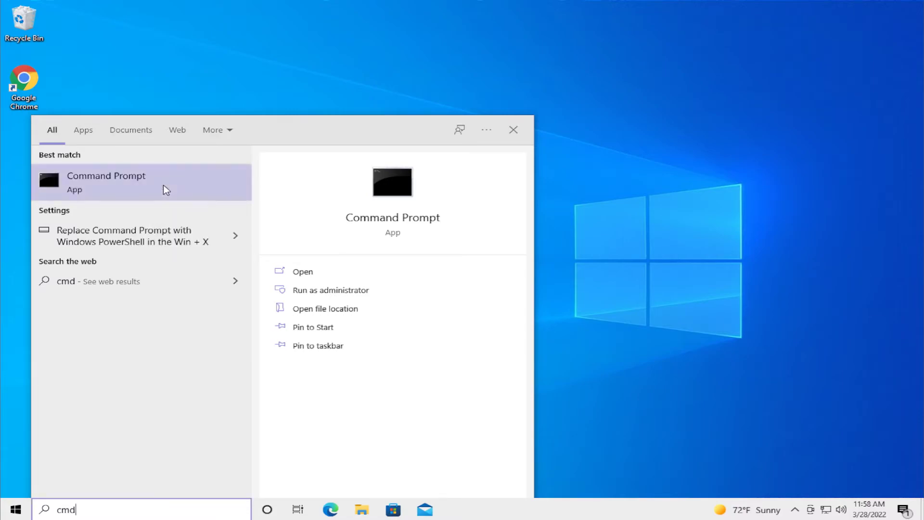
pyautogui.click(330, 290)
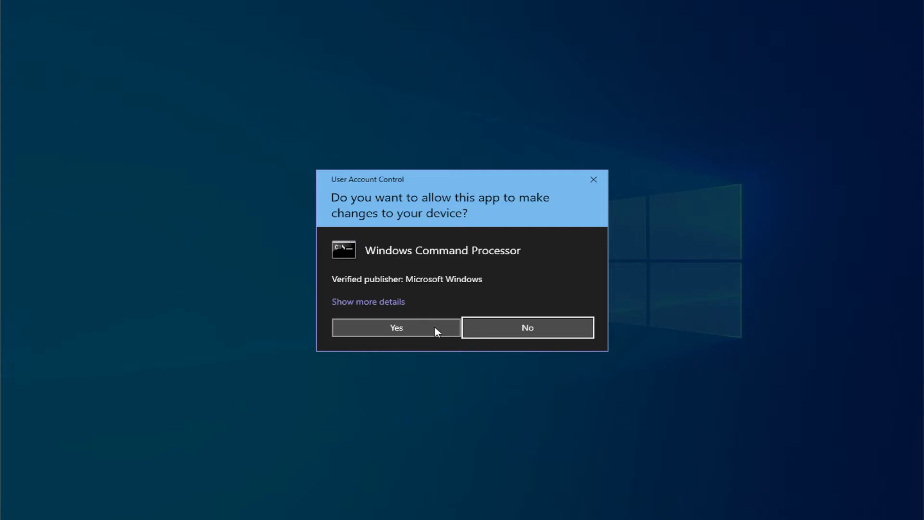
# Confirm the UAC prompt and run ipconfig /flushdns to clear the DNS resolver cache
pyautogui.click(396, 328)
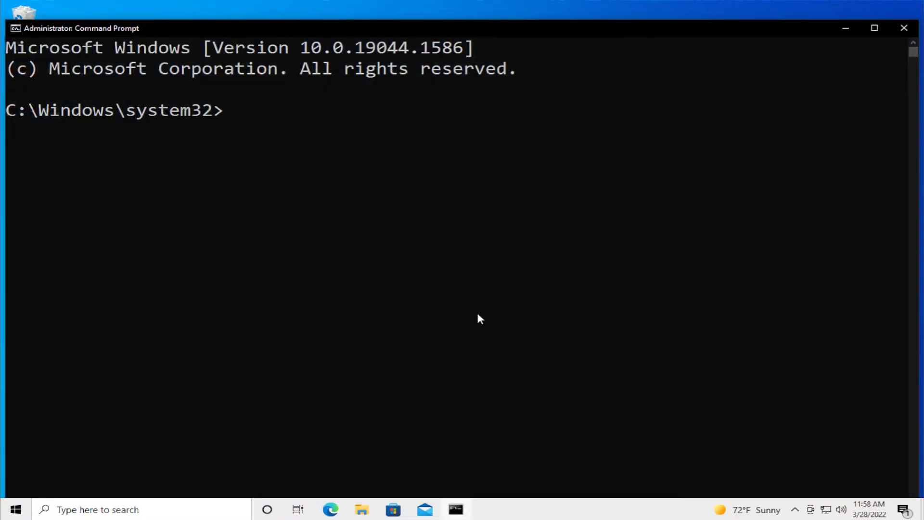
pyautogui.write('ipconf')
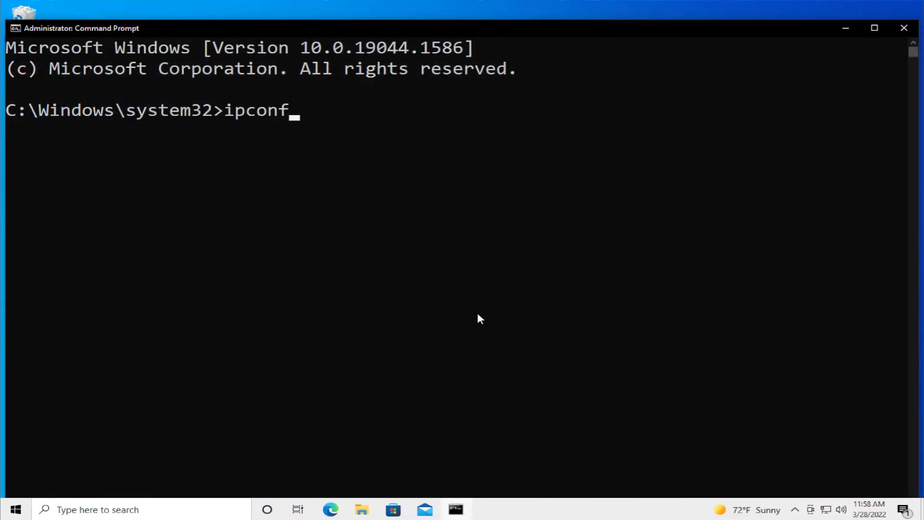
pyautogui.write('ig /')
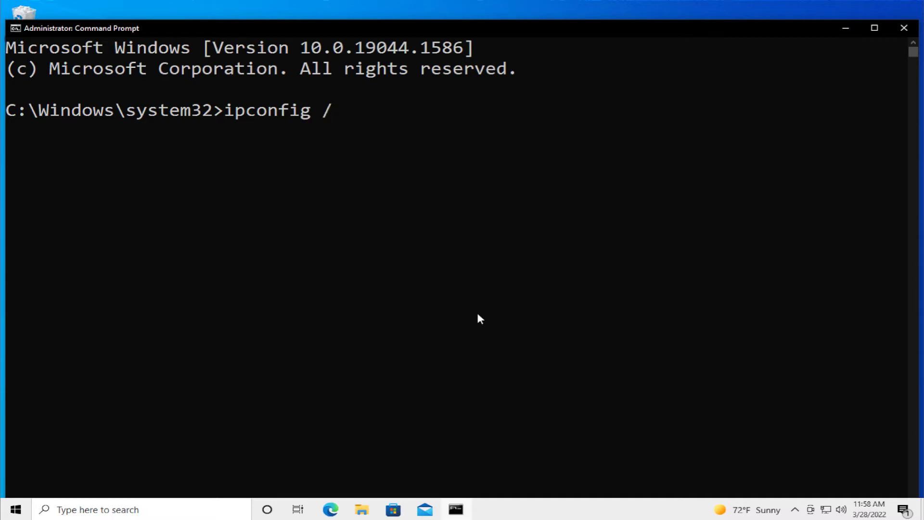
pyautogui.write('flushdn')
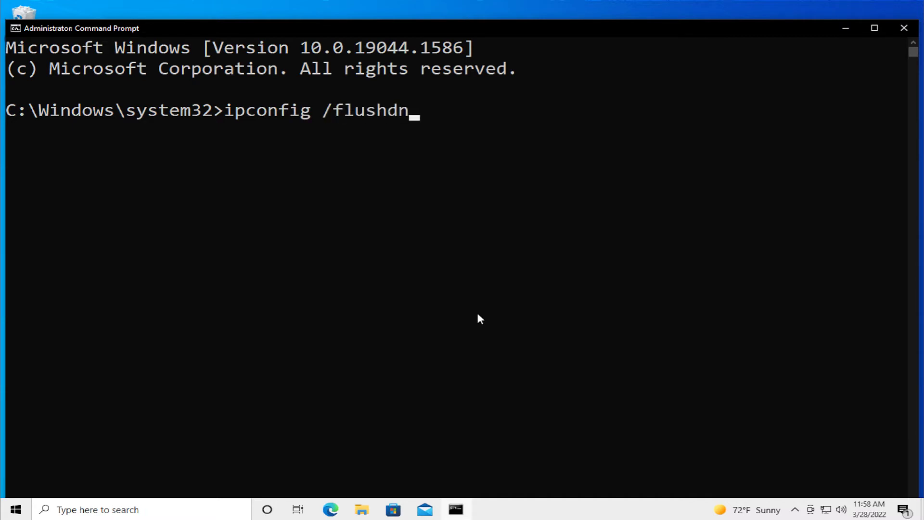
pyautogui.write('s')
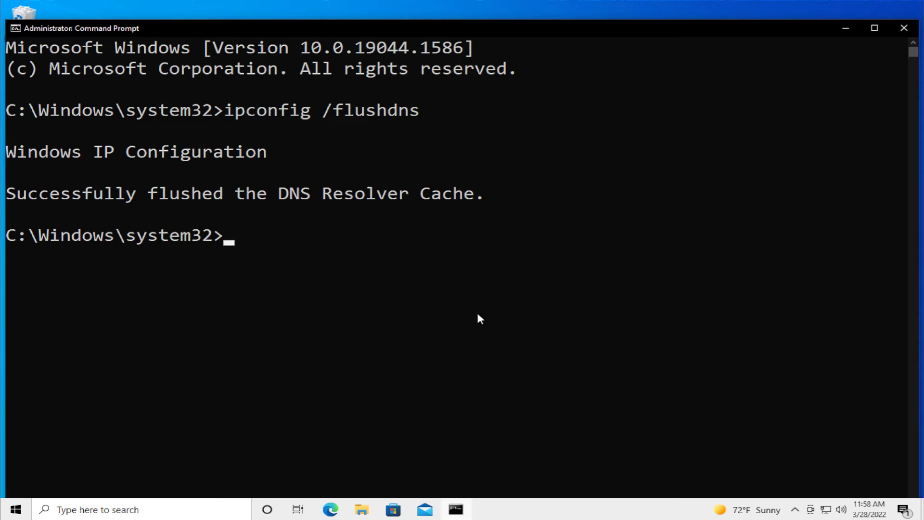
# Run netsh winsock reset to reset the Winsock catalog
pyautogui.write('netsh')
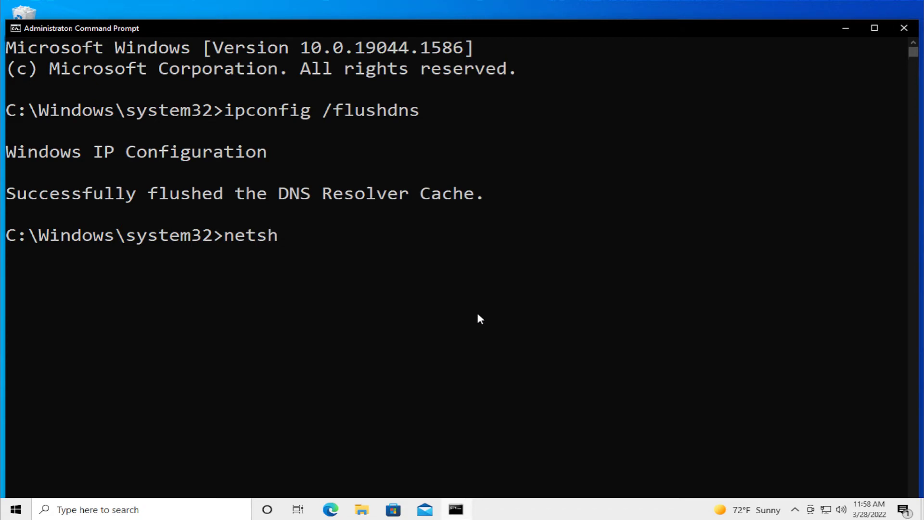
pyautogui.write('winsock')
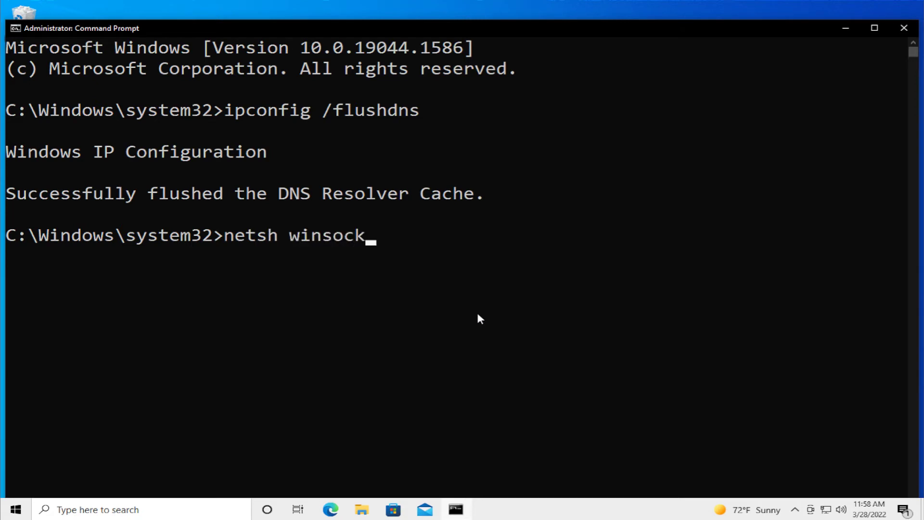
pyautogui.write('reset')
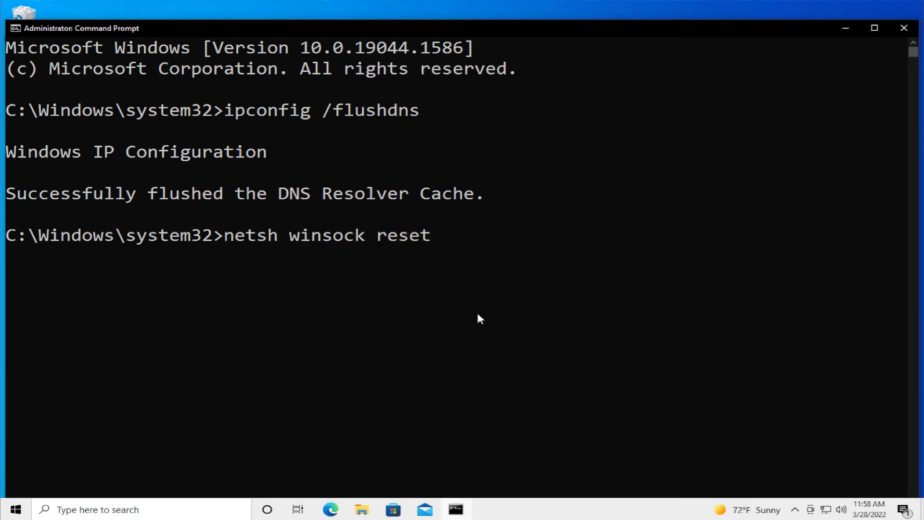
pyautogui.press('Return')
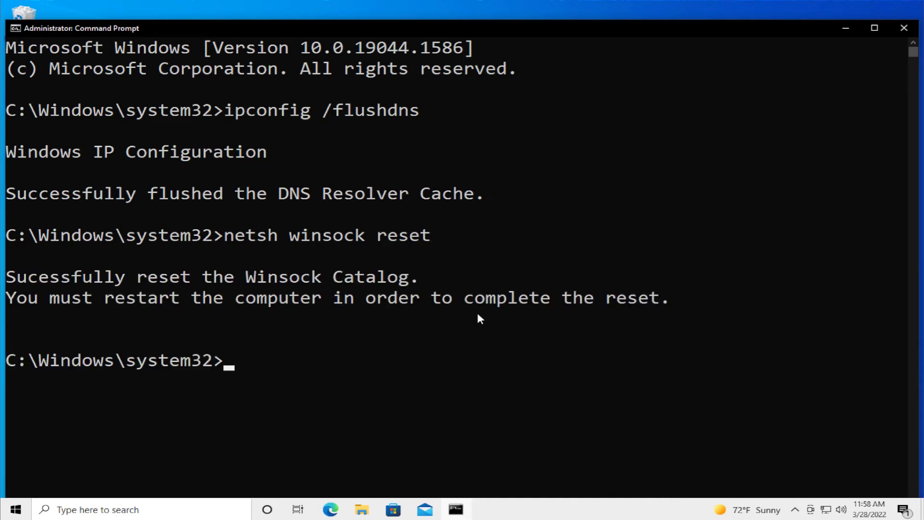
pyautogui.moveTo(480, 317)
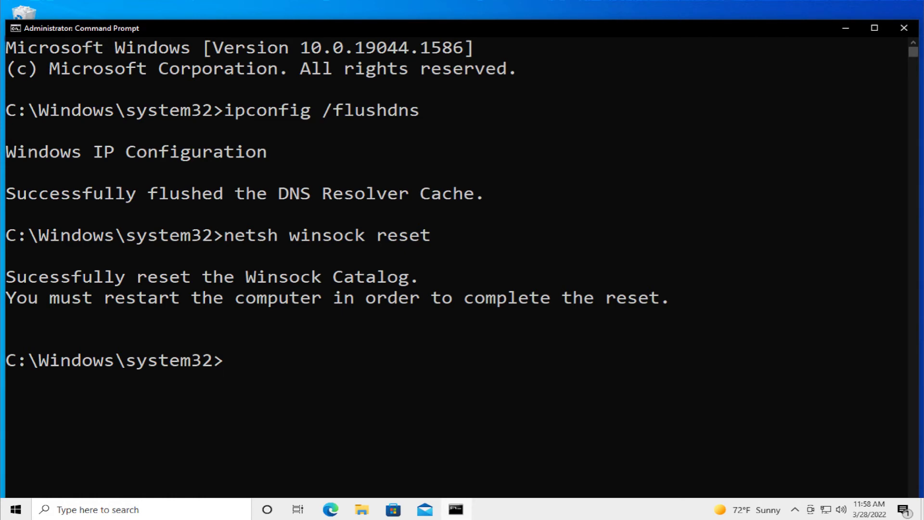
# Close the console and restart the computer from the Start menu power options
pyautogui.click(906, 28)
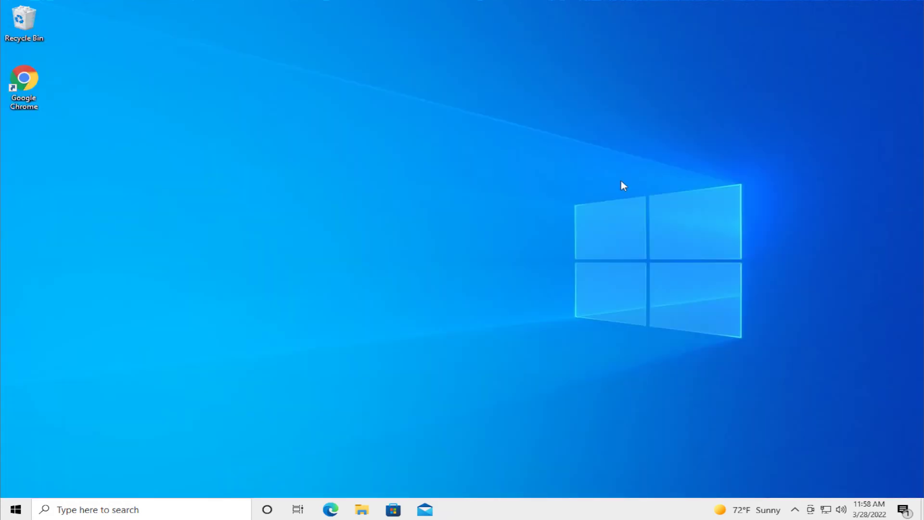
pyautogui.click(12, 509)
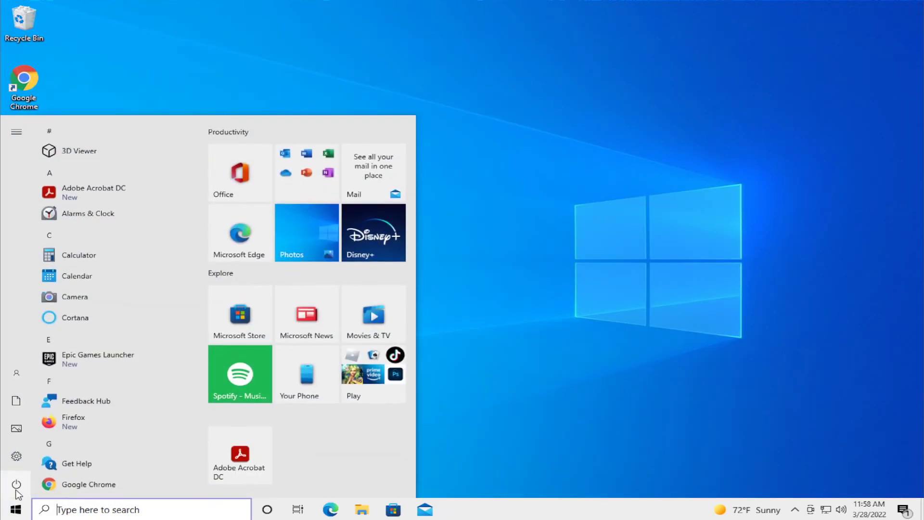
pyautogui.click(16, 484)
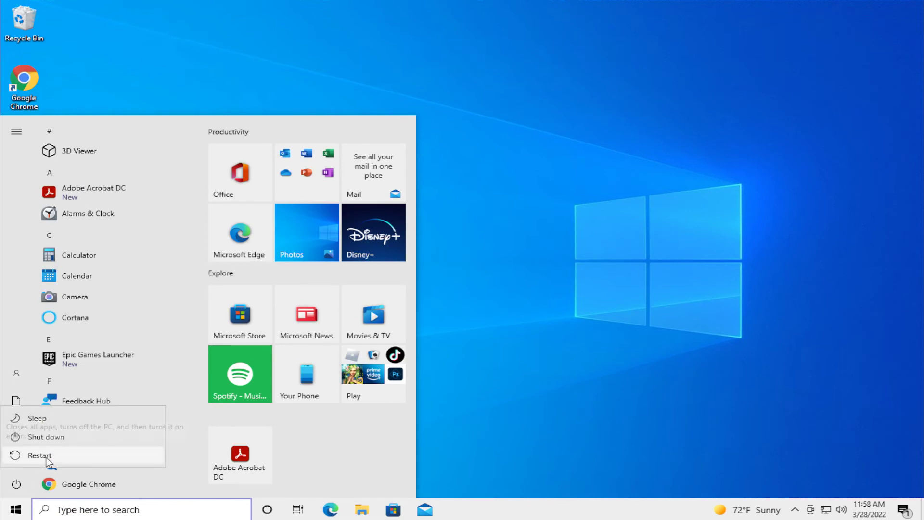
pyautogui.moveTo(40, 455)
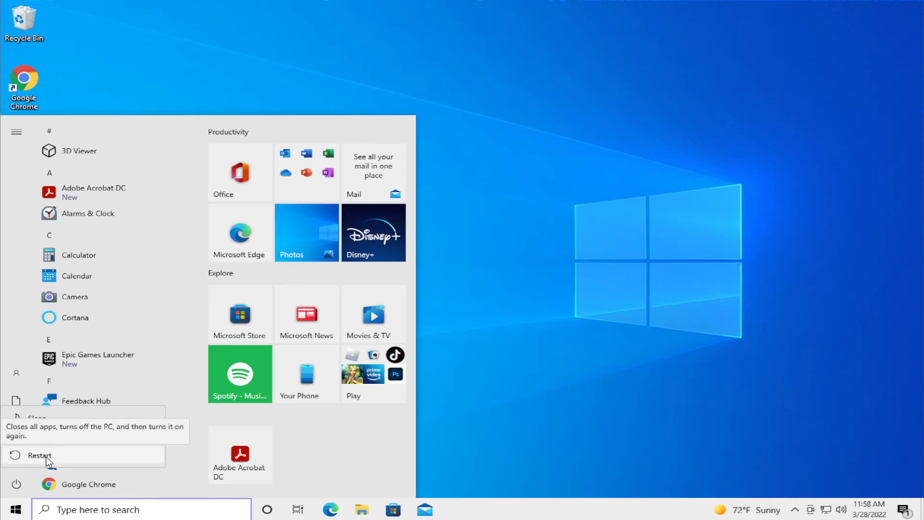
pyautogui.click(38, 455)
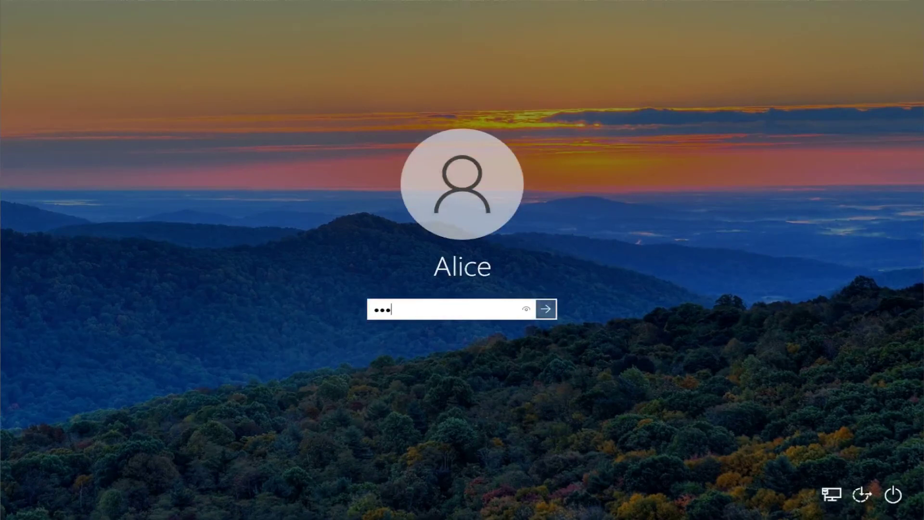
# Submit the account password to sign back in to the desktop
pyautogui.click(545, 309)
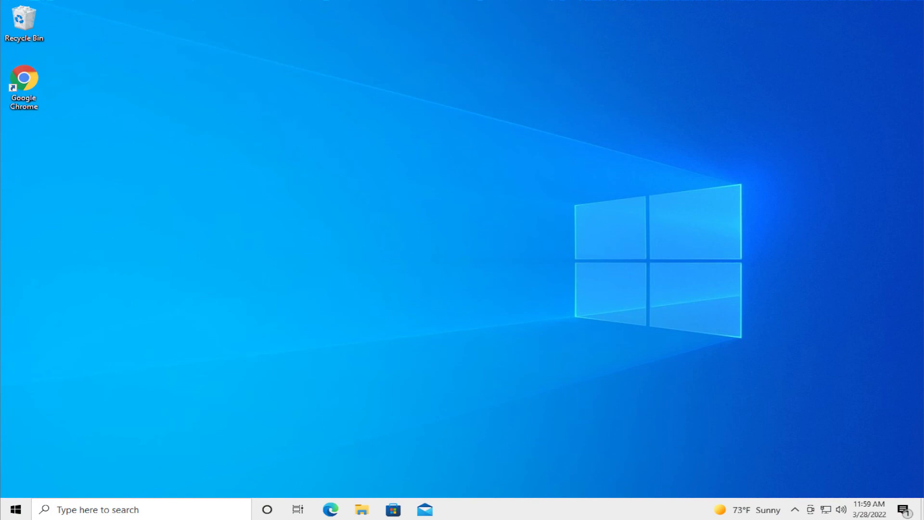
pyautogui.moveTo(266, 509)
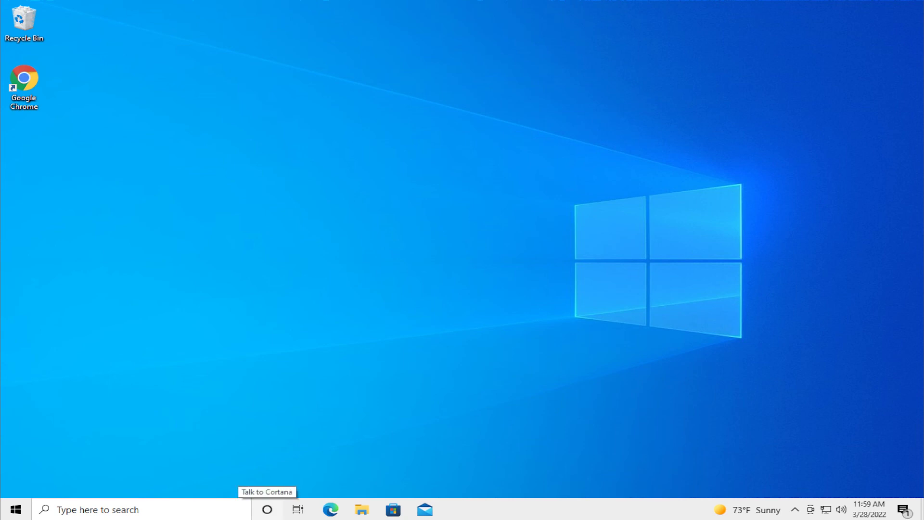